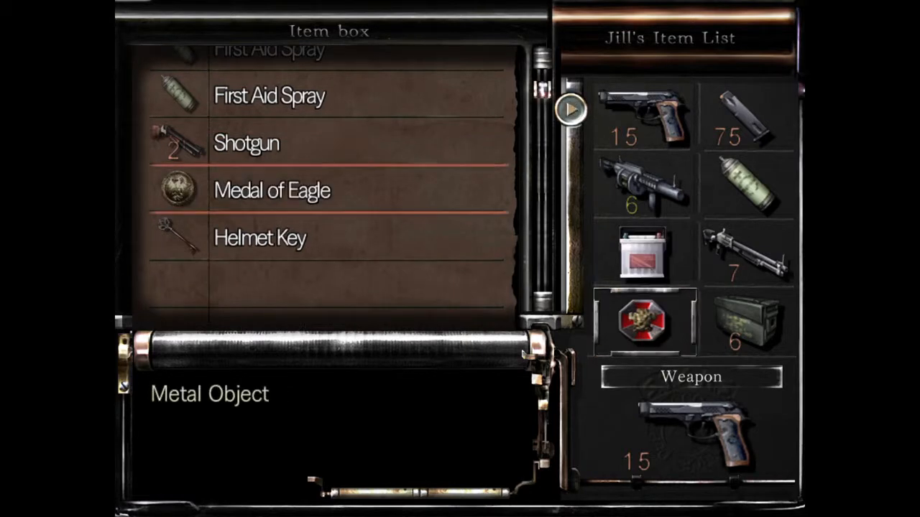
Step: Leave the item box and walk Jill along the dim courtyard corridor past the cherub statue
scroll("down", 3)
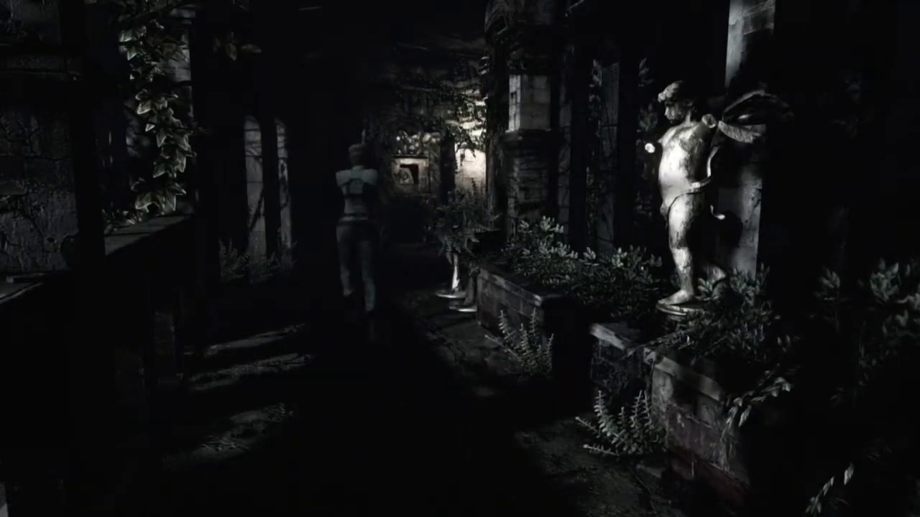
Step: Open Jill's status screen showing the crank, Handgun highlighted, and Caution condition
key("tab")
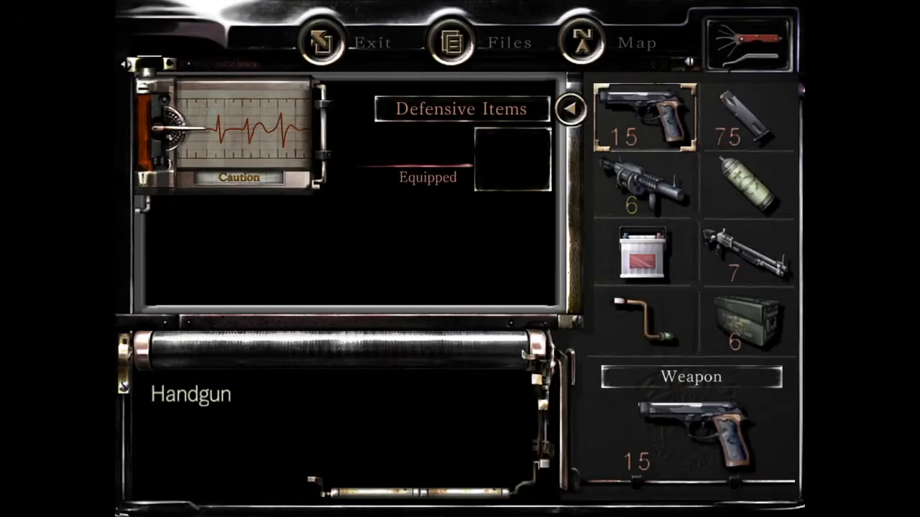
Step: Exit the inventory and bring Jill to the ladder at the pool's edge
left_click(748, 255)
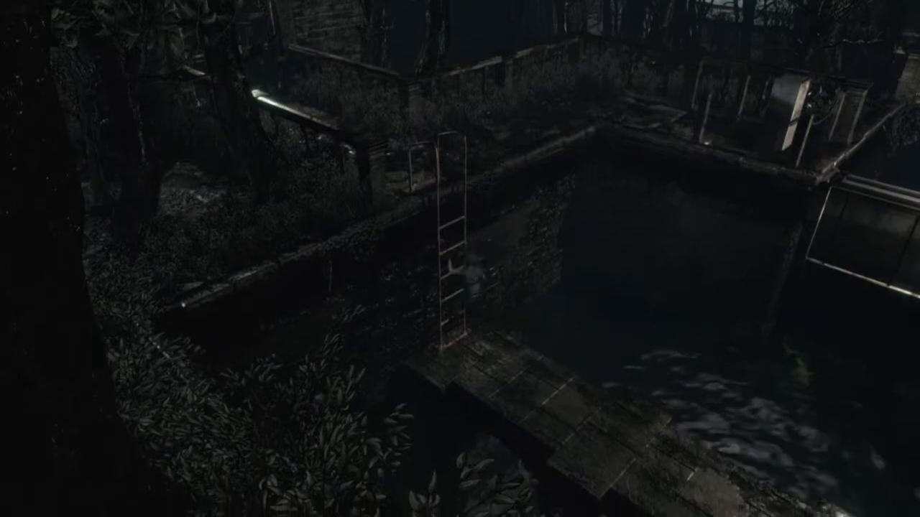
Step: At the item box, deposit the Crank, withdraw four Ink Ribbons, and equip the shotgun
key("w")
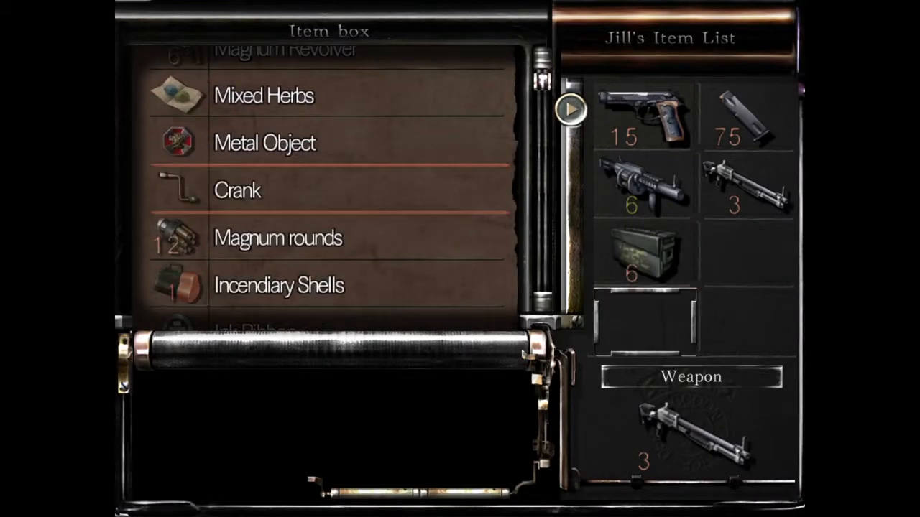
scroll("down", 3)
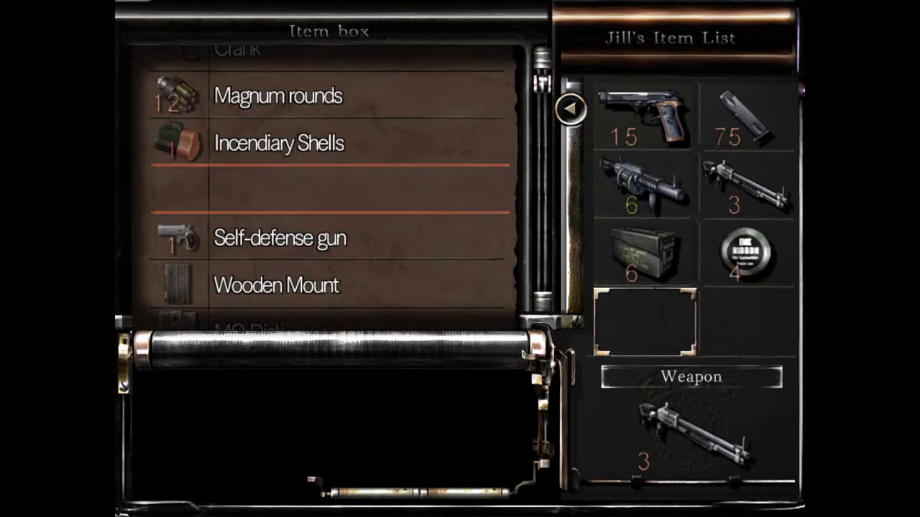